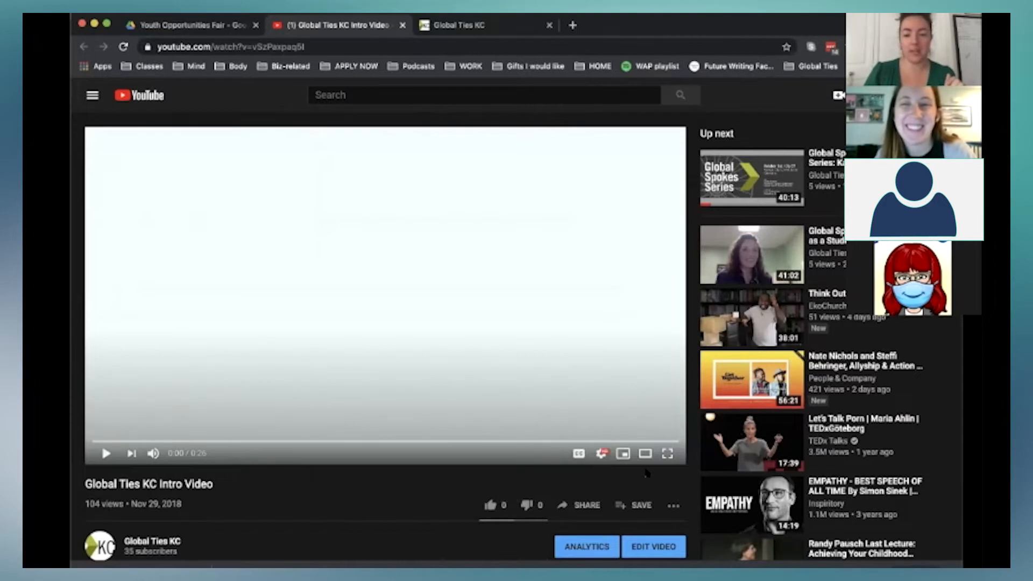
- Play the Global Ties KC Intro Video full screen to its end, landing on the Global Spokes Trinidad video
{"action": "left_click", "coordinate": [668, 453]}
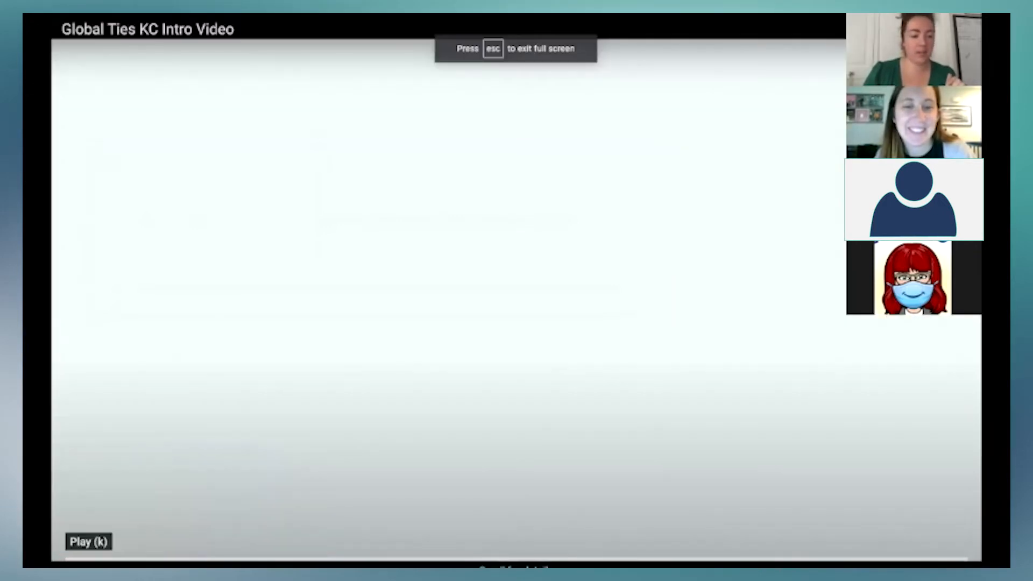
{"action": "left_click", "coordinate": [88, 542]}
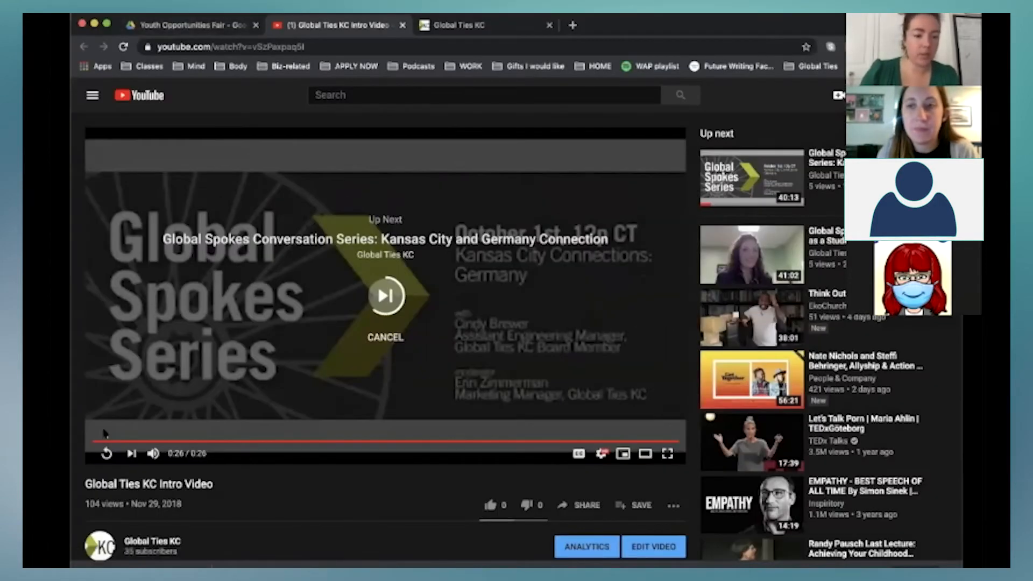
{"action": "left_click", "coordinate": [386, 295]}
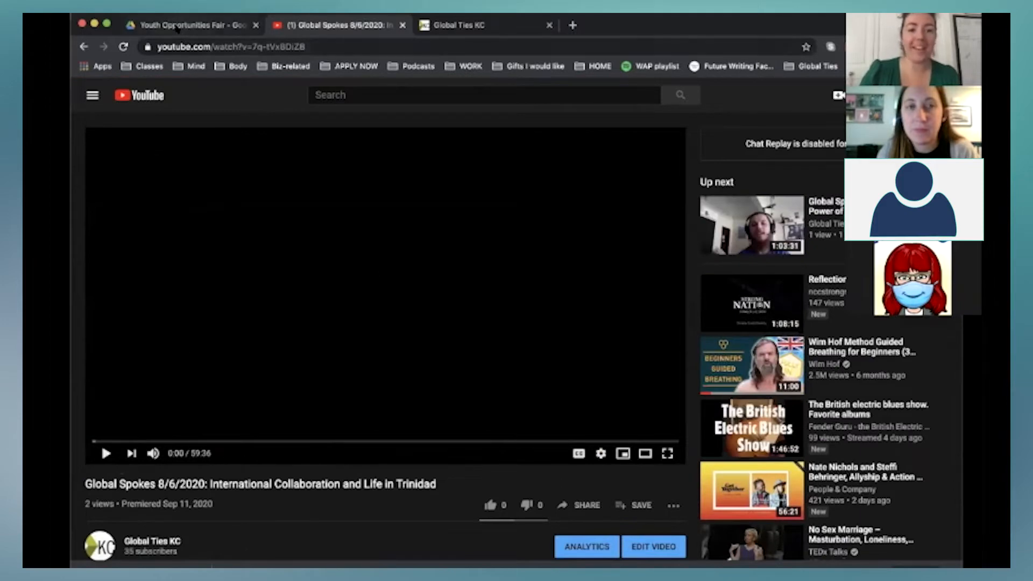
- Return to the Drive page showing the Youth Opportunity Fair October 2020 PDF handout
{"action": "left_click", "coordinate": [192, 25]}
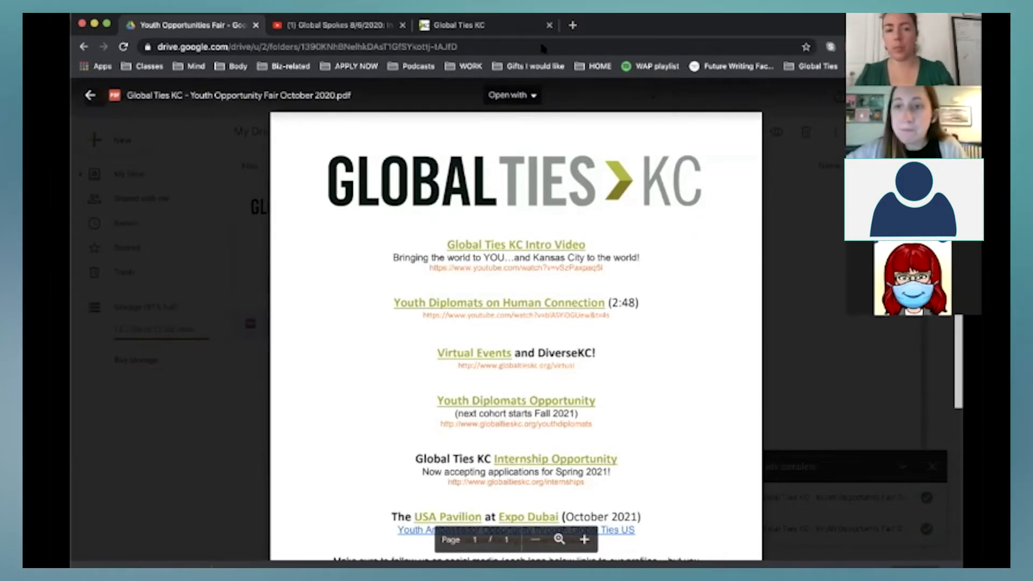
{"action": "mouse_move", "coordinate": [598, 168]}
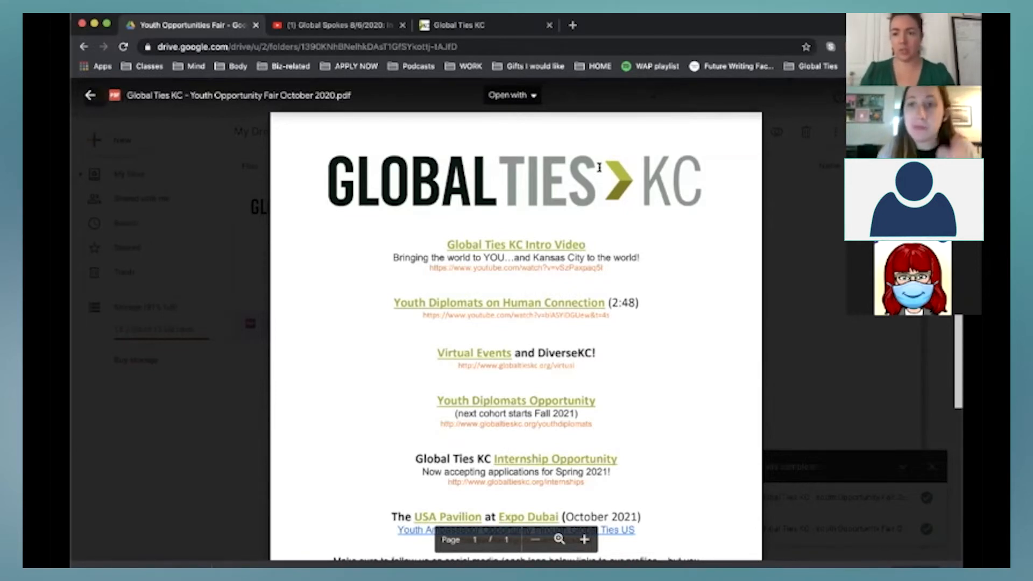
{"action": "mouse_move", "coordinate": [620, 146]}
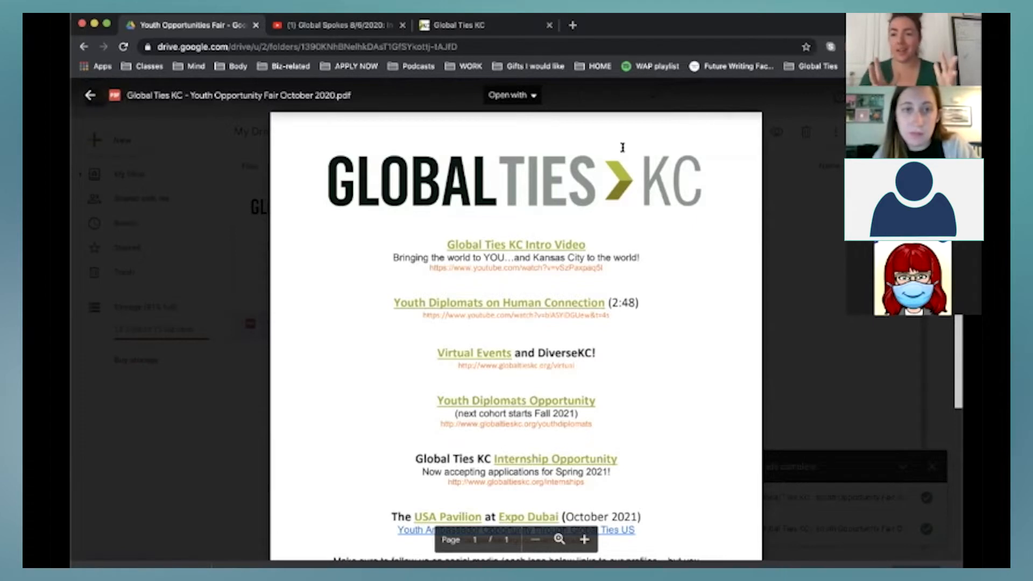
- Scroll the handout down to its social media logos and website address
{"action": "scroll", "scroll_direction": "down", "scroll_amount": 3}
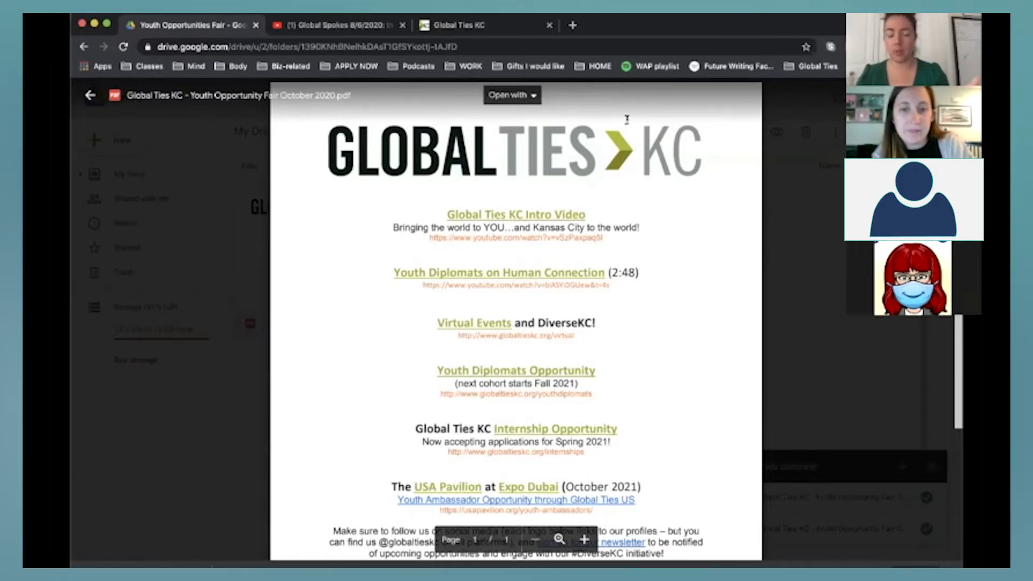
{"action": "mouse_move", "coordinate": [652, 229]}
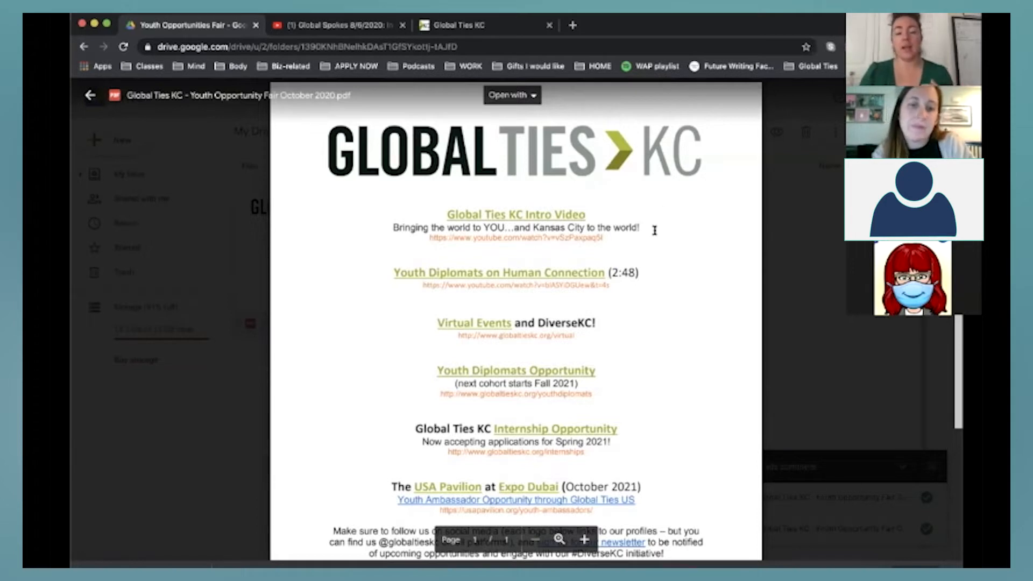
{"action": "scroll", "scroll_direction": "down", "scroll_amount": 3}
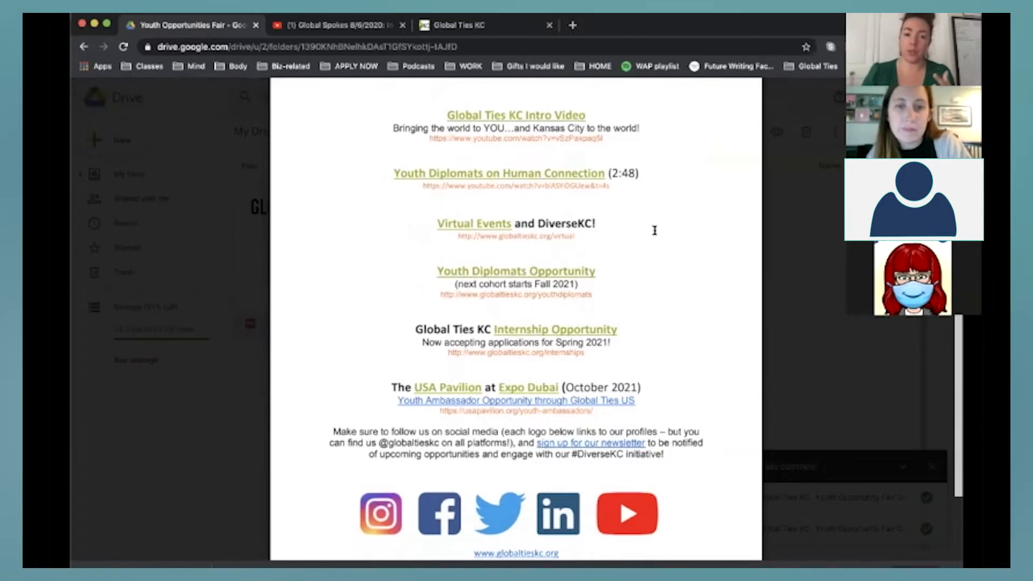
{"action": "scroll", "scroll_direction": "up", "scroll_amount": 3}
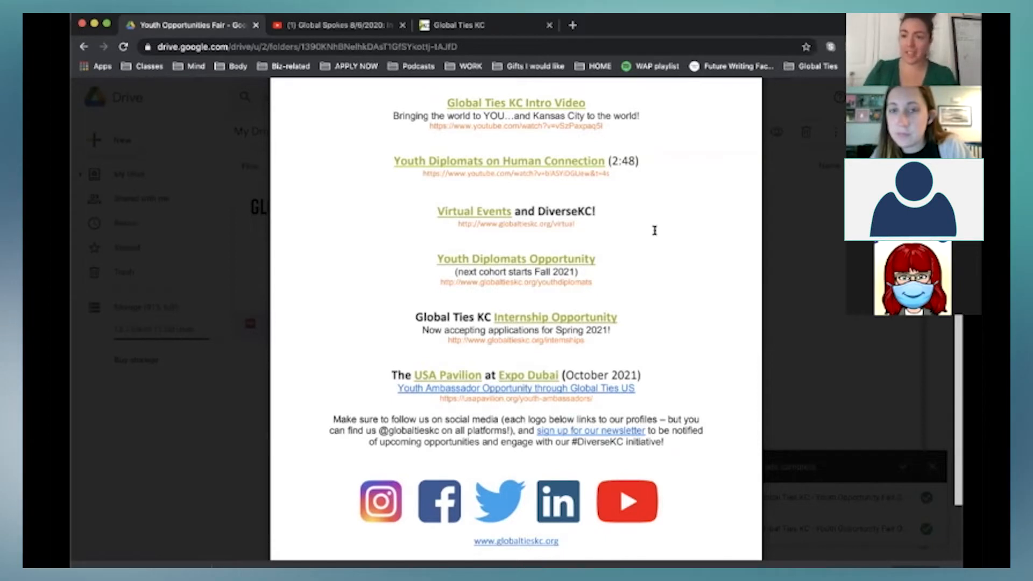
{"action": "mouse_move", "coordinate": [656, 234]}
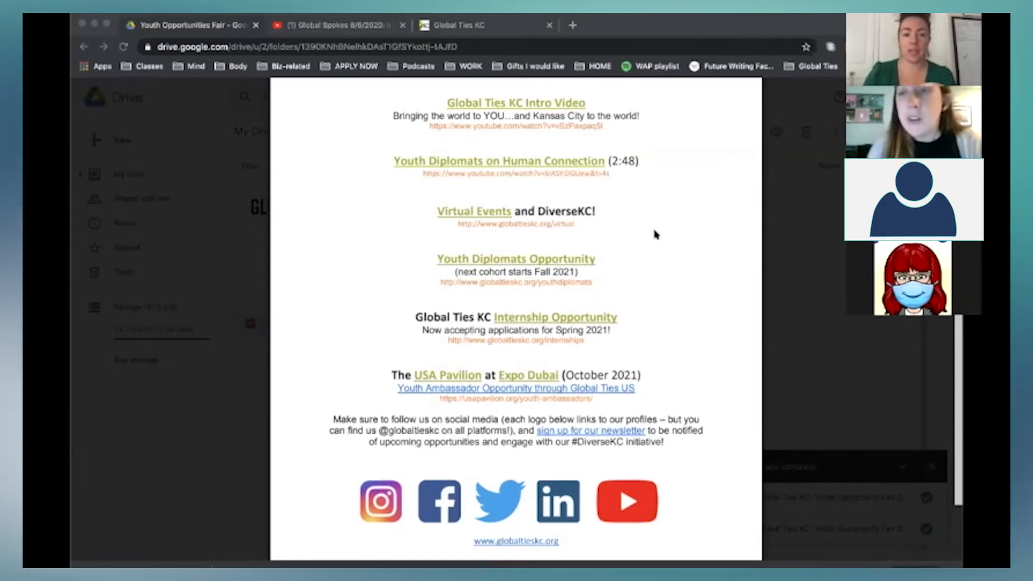
{"action": "mouse_move", "coordinate": [600, 248]}
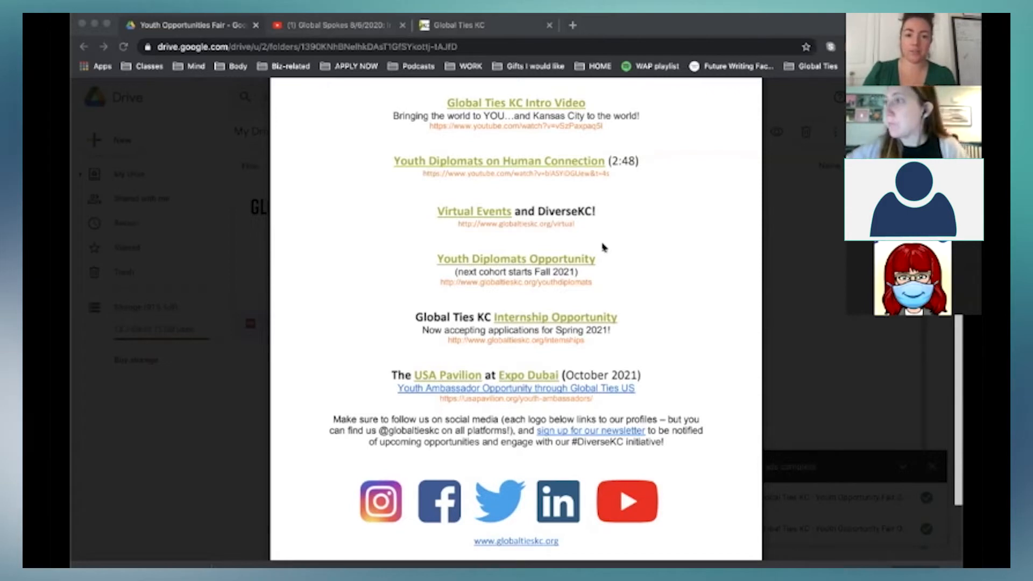
{"action": "mouse_move", "coordinate": [472, 211]}
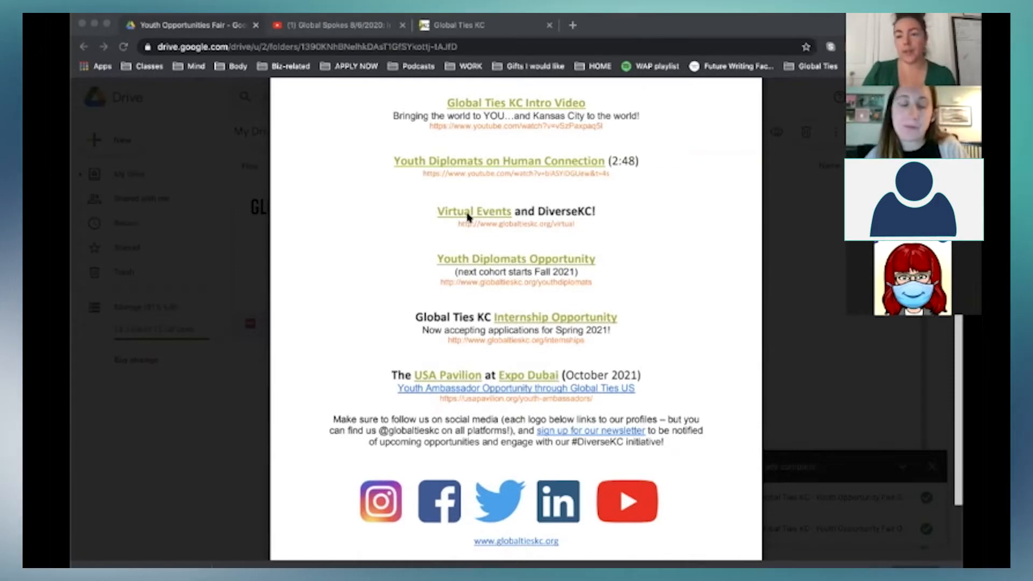
{"action": "mouse_move", "coordinate": [632, 180]}
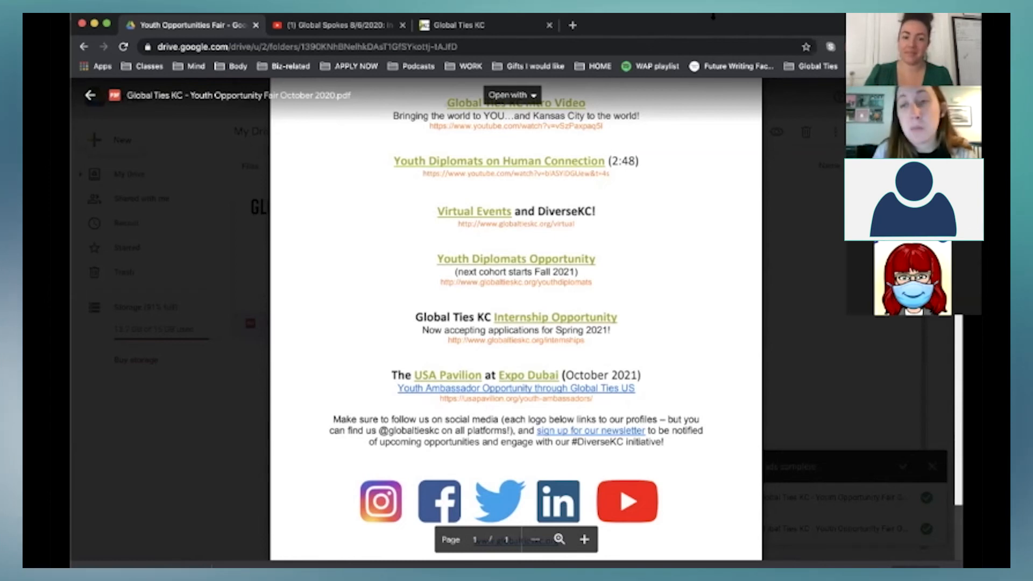
{"action": "mouse_move", "coordinate": [804, 130]}
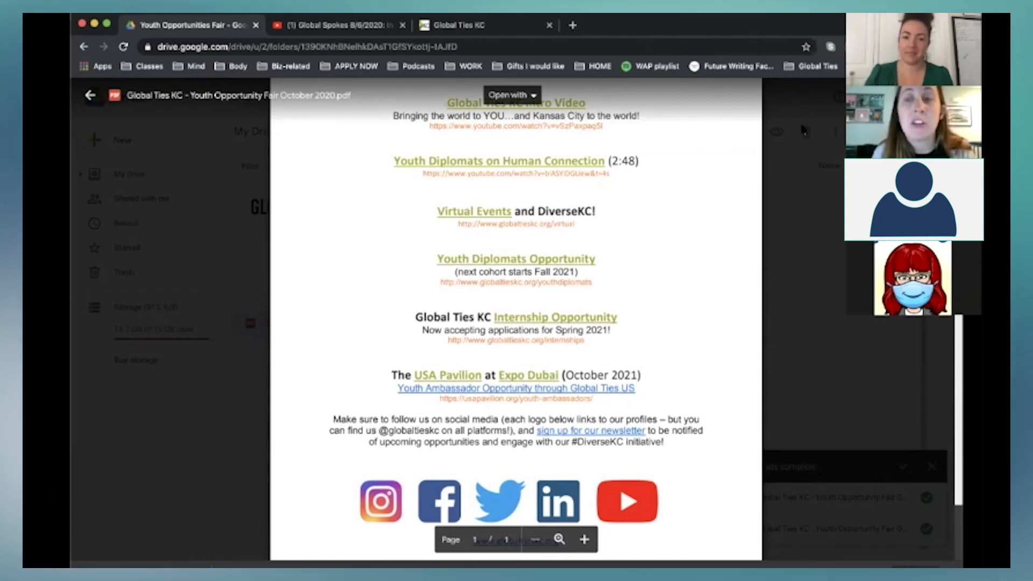